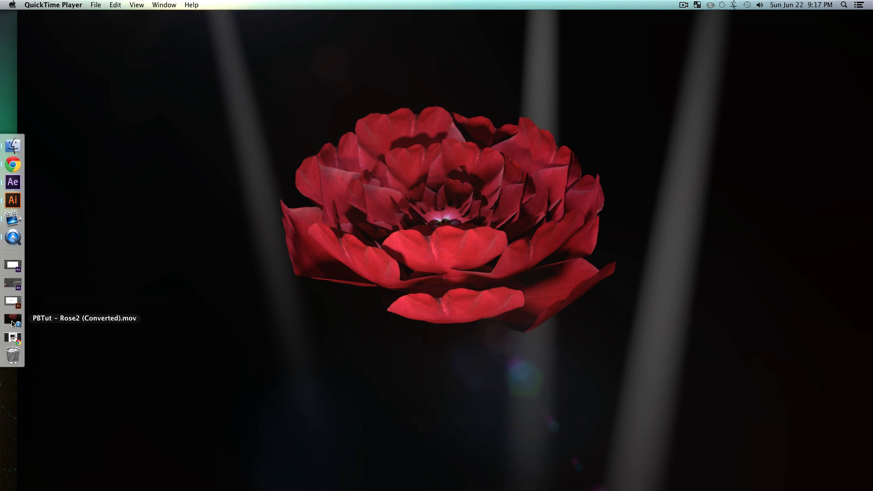
- Play the PBTut - Rose2 (Converted).mov and 3D Rose (Converted).mov renders full screen, then close QuickTime
{"action": "left_click", "coordinate": [11, 318]}
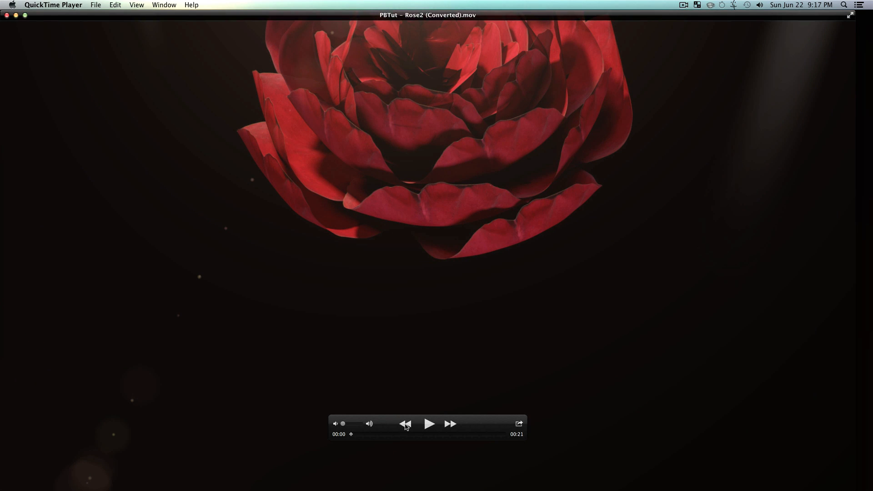
{"action": "left_click", "coordinate": [429, 424]}
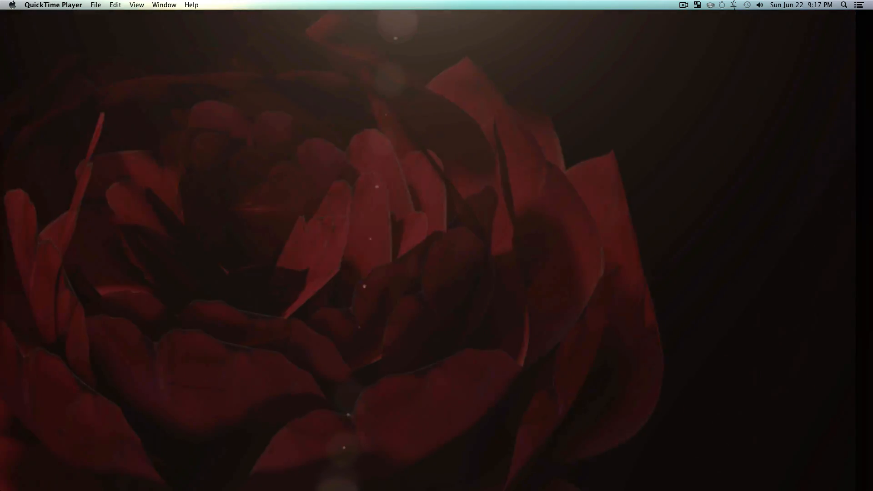
{"action": "left_click", "coordinate": [429, 424]}
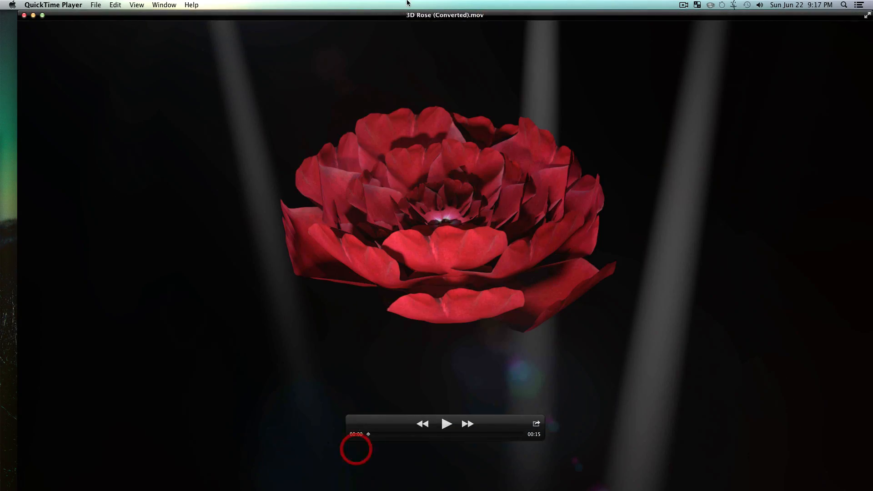
{"action": "left_click", "coordinate": [24, 16]}
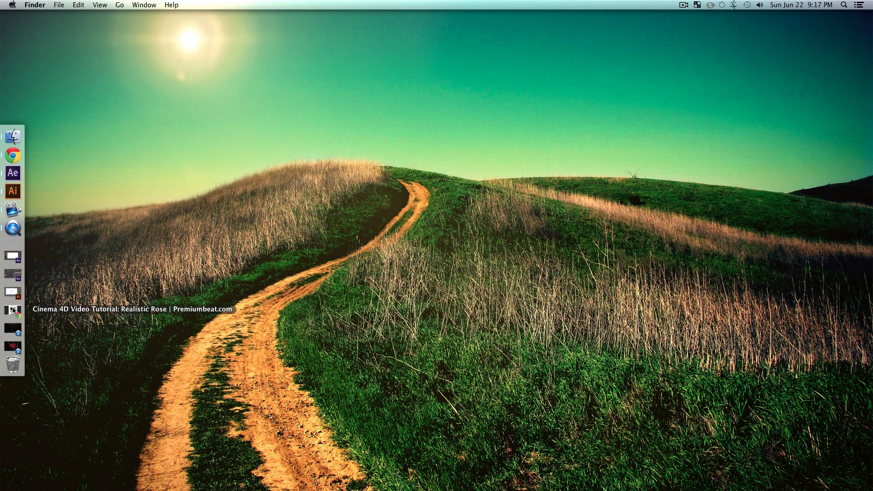
- Switch to Chrome's Premiumbeat Realistic Rose post and scroll to the embedded Vimeo player
{"action": "left_click", "coordinate": [11, 154]}
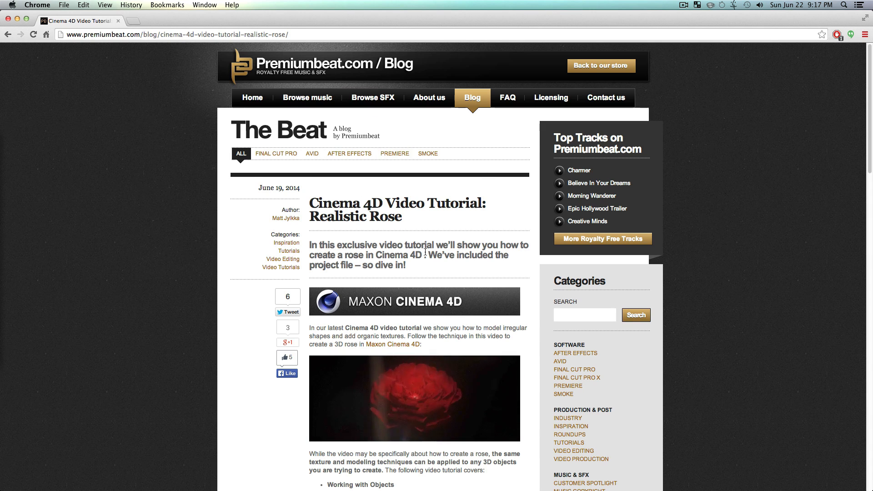
{"action": "scroll", "scroll_direction": "down", "scroll_amount": 3}
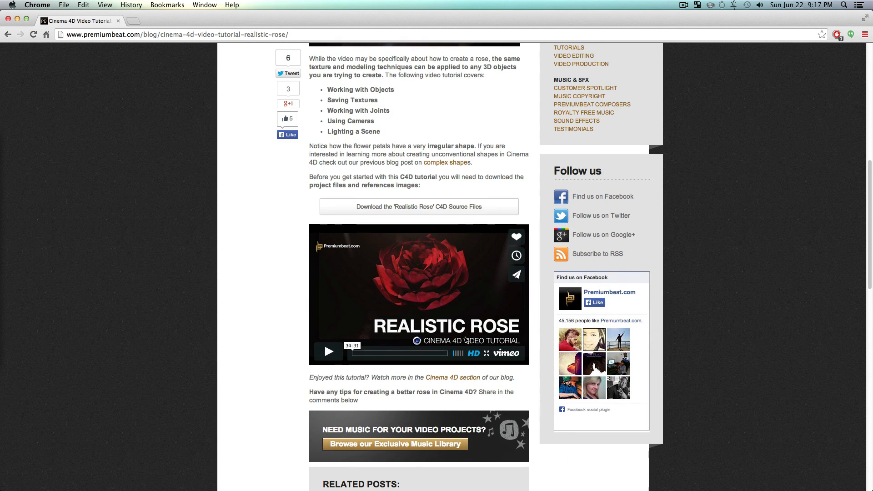
{"action": "mouse_move", "coordinate": [536, 285]}
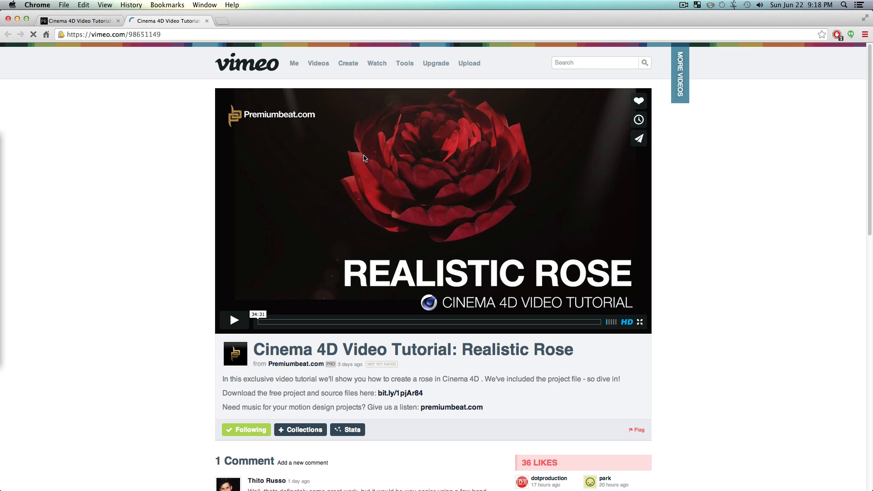
{"action": "mouse_move", "coordinate": [368, 147]}
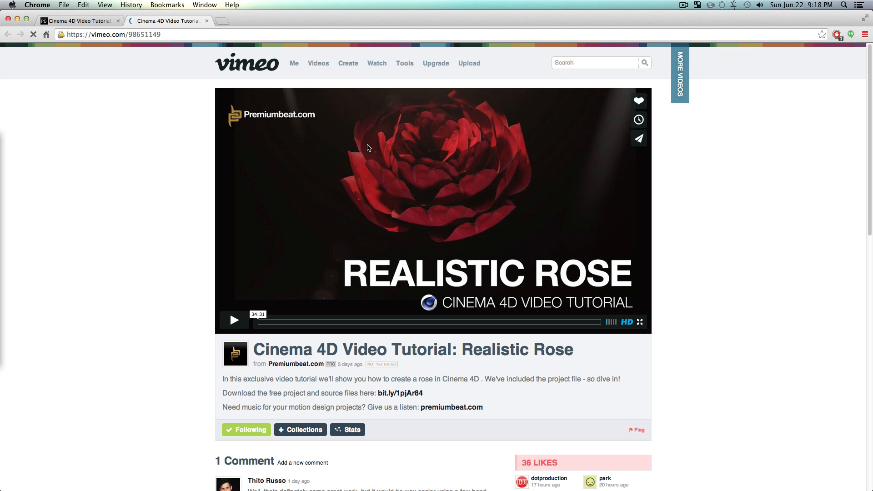
{"action": "mouse_move", "coordinate": [294, 59]}
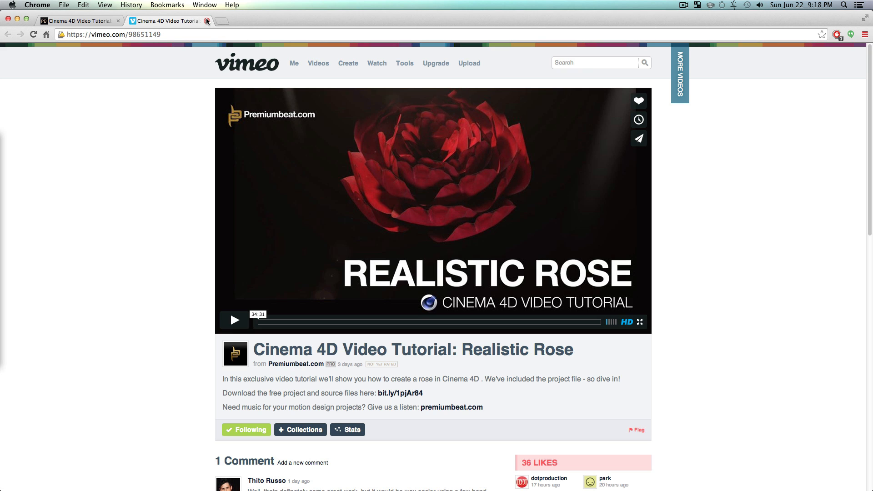
{"action": "mouse_move", "coordinate": [207, 21]}
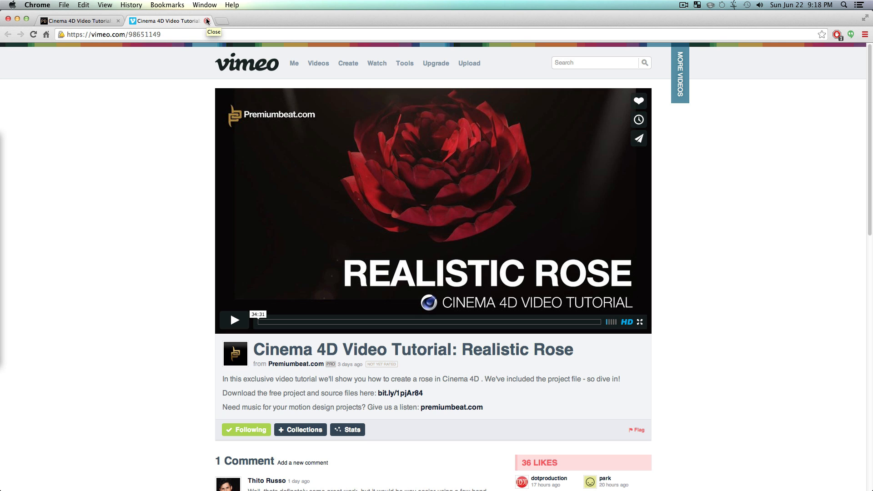
{"action": "mouse_move", "coordinate": [242, 158]}
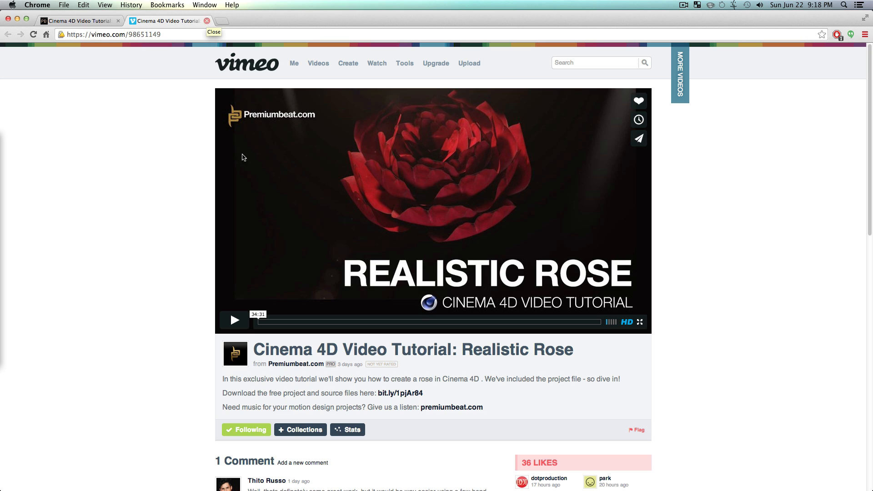
{"action": "mouse_move", "coordinate": [684, 16]}
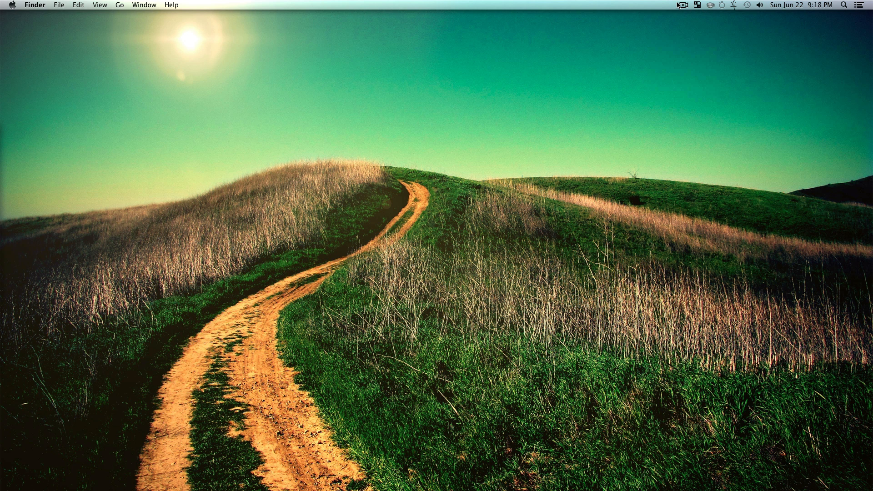
{"action": "mouse_move", "coordinate": [680, 5]}
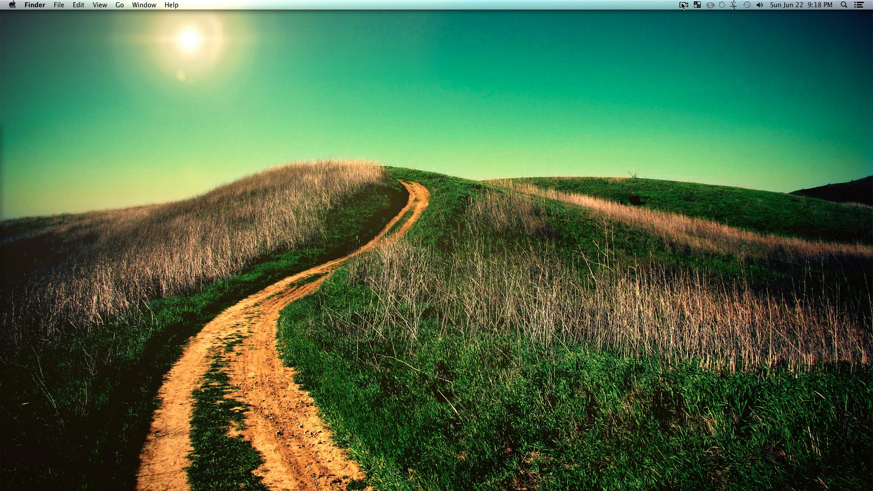